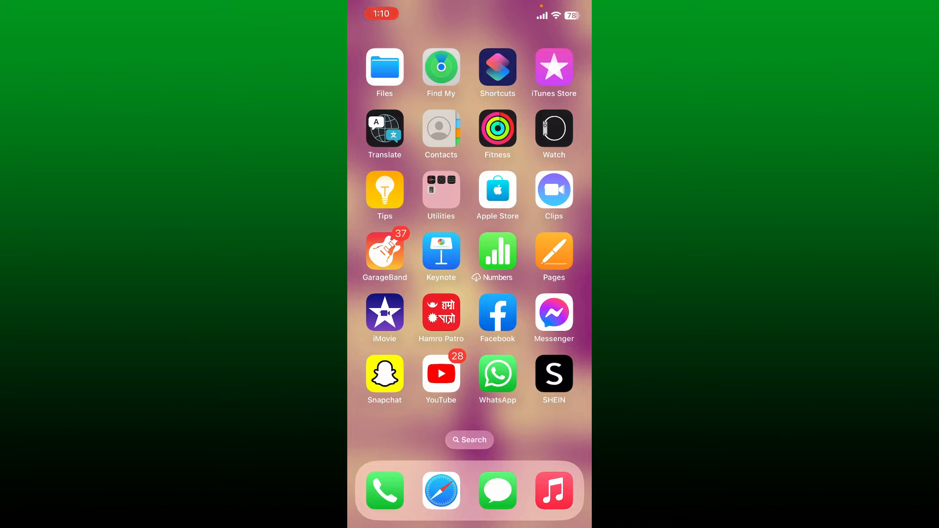
# Swipe across the home screen to reach and launch the Zengo wallet.
pyautogui.hscroll(-3)
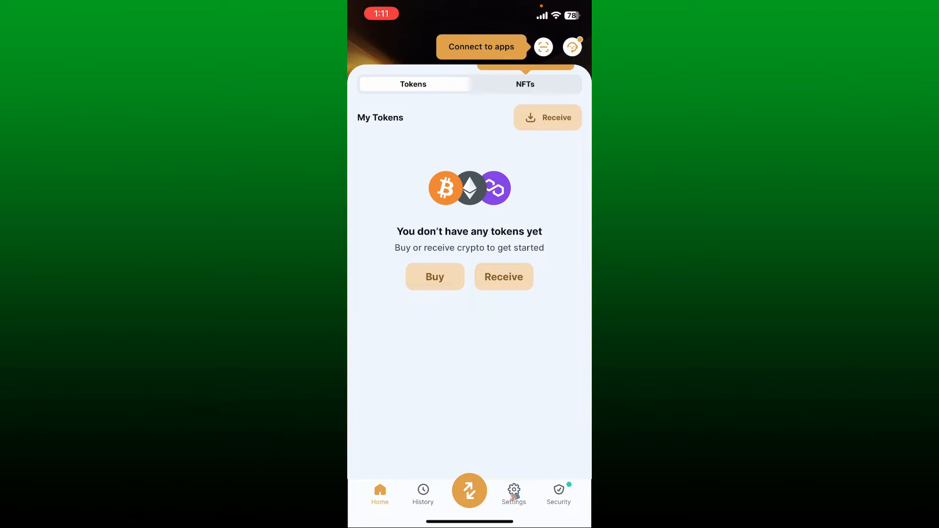
# Choose Buy from the wallet's action menu to reach the BTC provider choice.
pyautogui.click(469, 491)
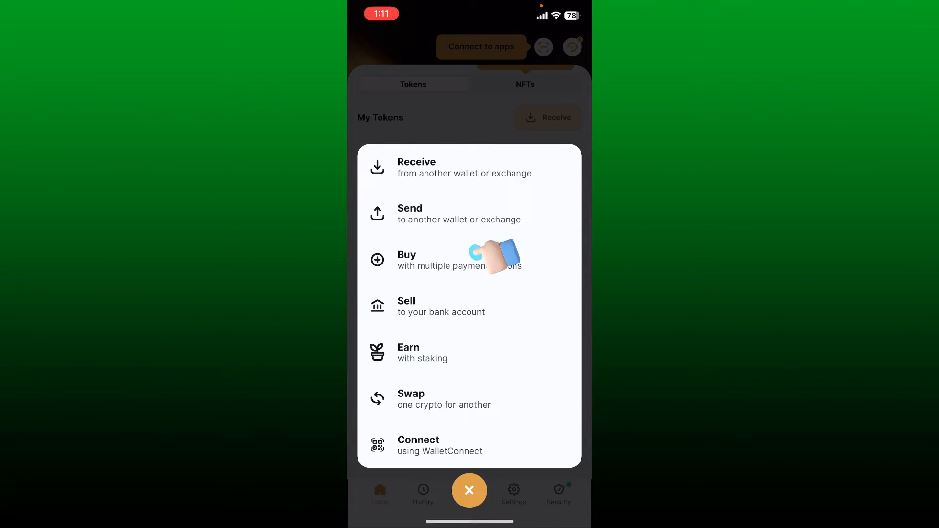
pyautogui.click(406, 259)
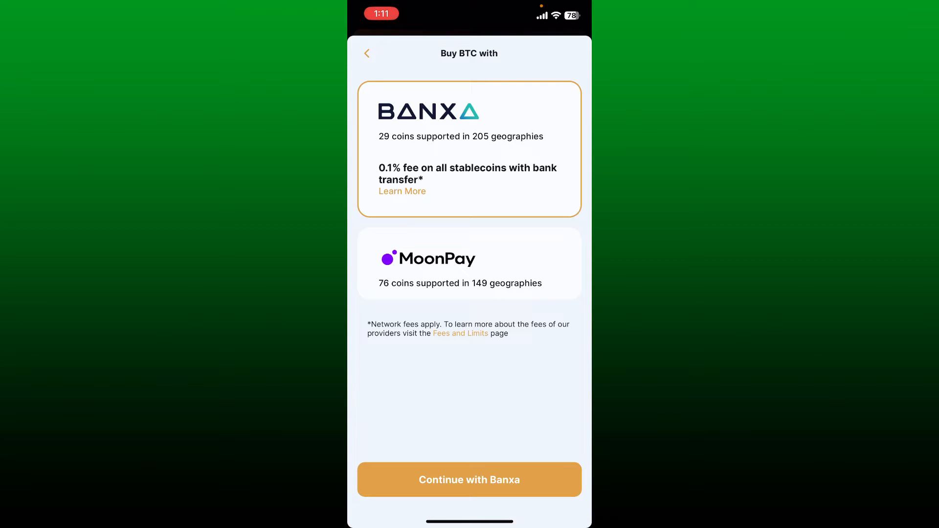
# Continue with Banxa to load its BTC purchase form quoting $100 as about 0.0030860 BTC.
pyautogui.click(469, 480)
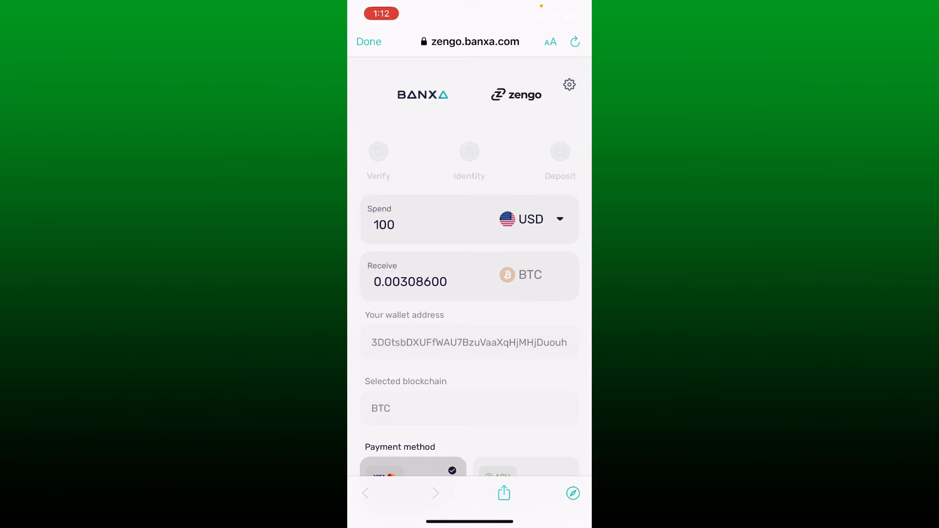
# Set the spend currency to AUD and the amount to 200, giving about 0.00423625 BTC.
pyautogui.click(531, 218)
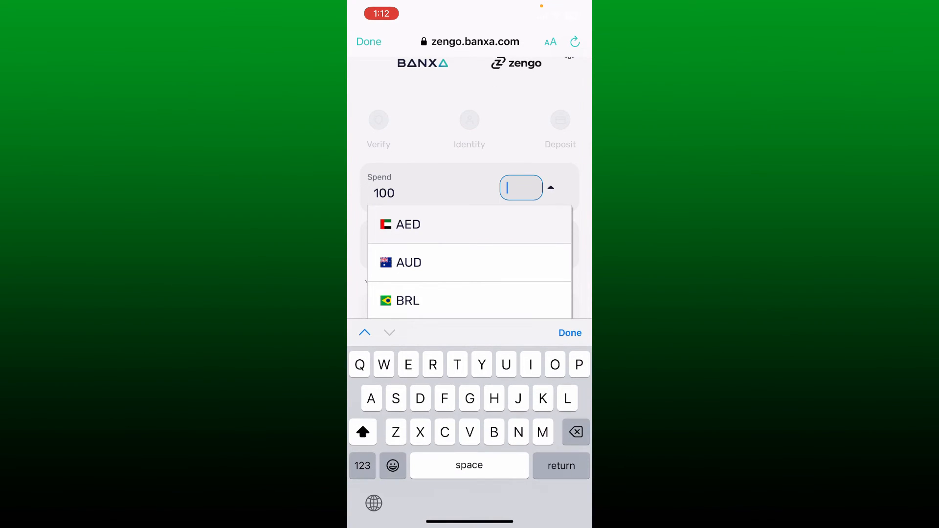
pyautogui.click(409, 262)
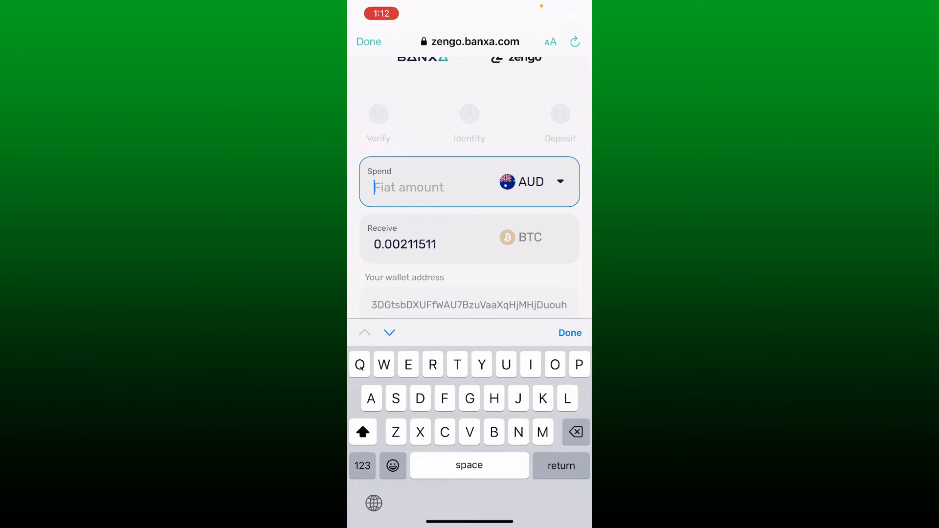
pyautogui.write('200')
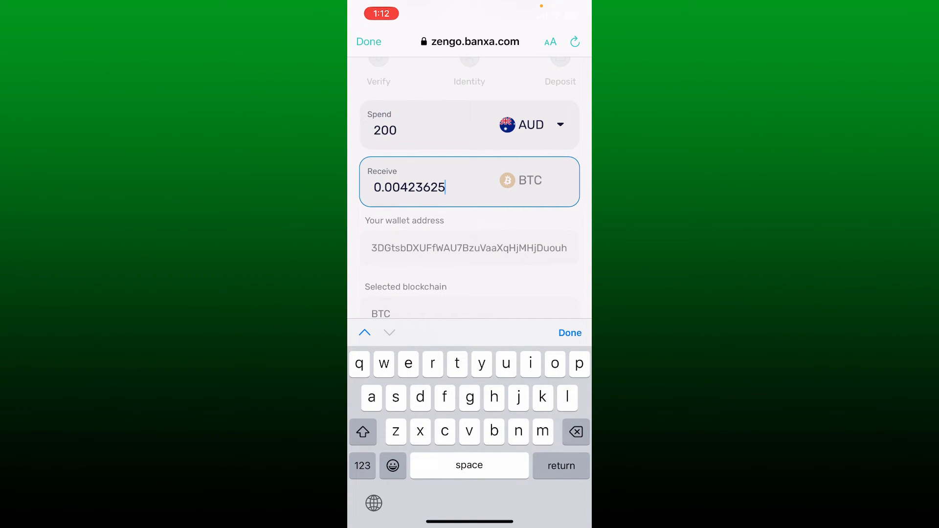
pyautogui.click(568, 333)
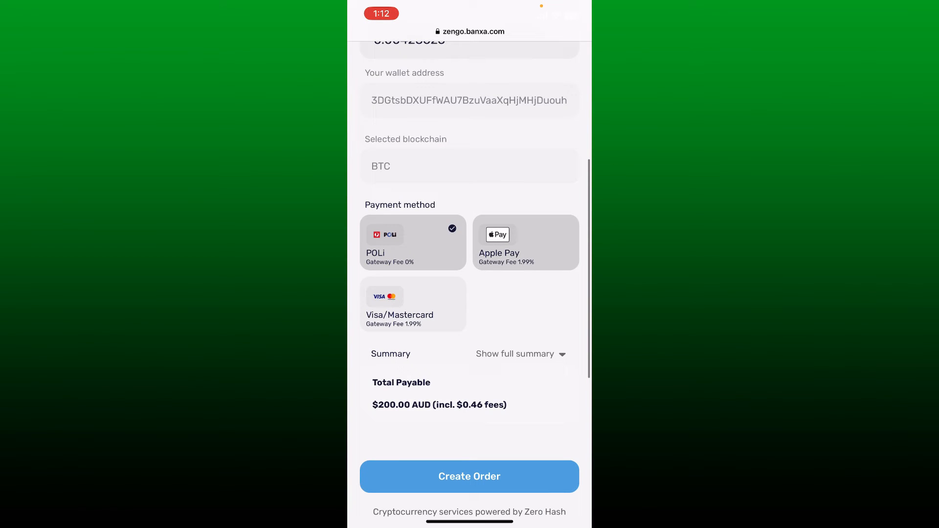
# Select Apple Pay instead of POLi and review the $200.00 AUD total with $4.65 fees.
pyautogui.click(525, 242)
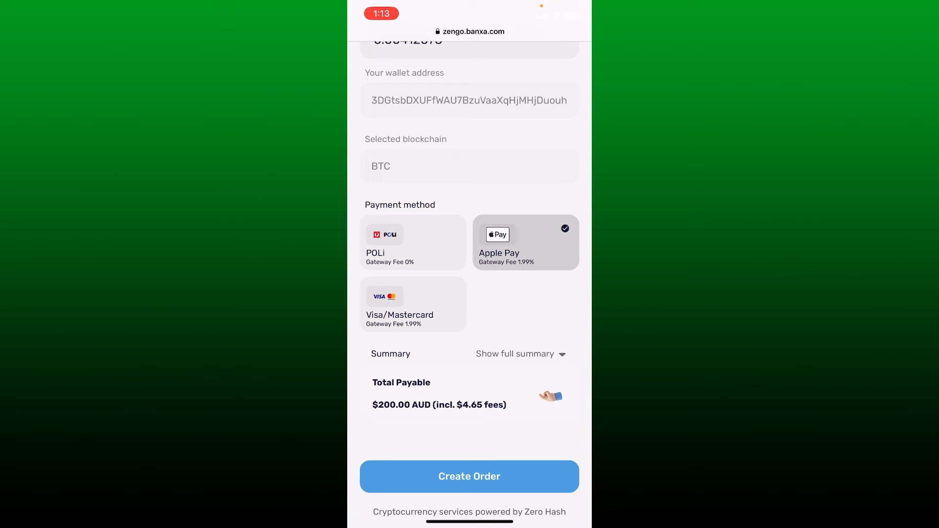
pyautogui.scroll(-3)
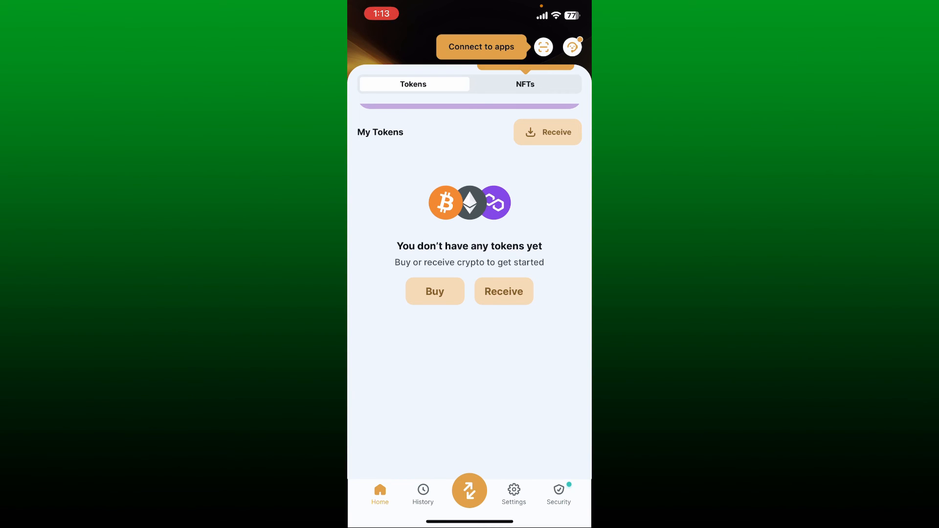
pyautogui.click(503, 292)
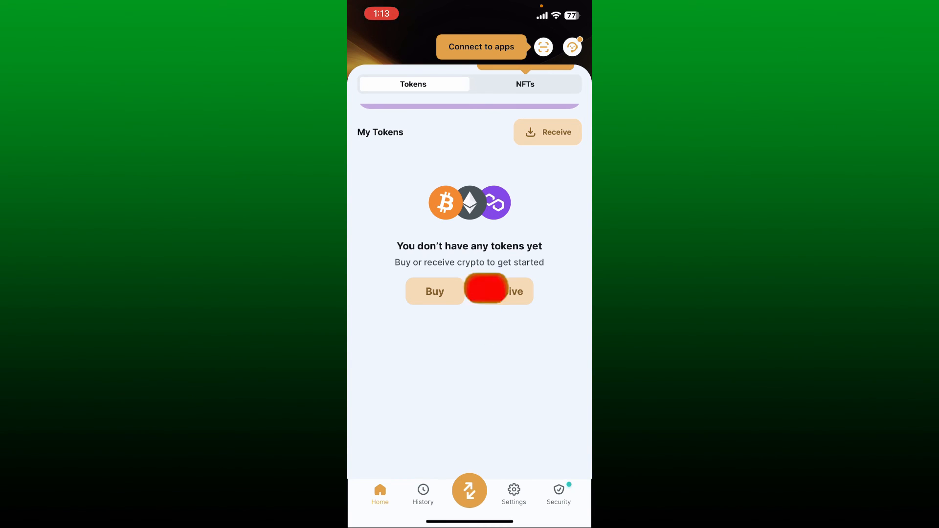